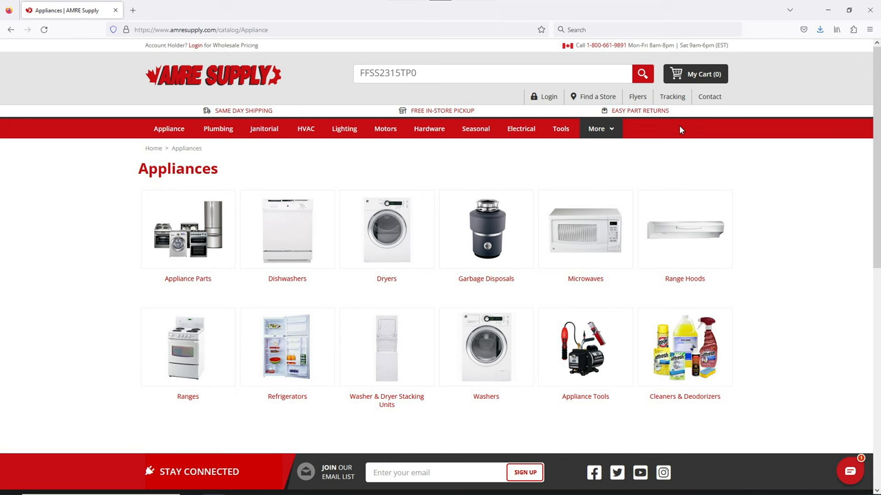
# - Search model FFSS2315TP0 and open its 09 - Ice Container diagram and parts list
pyautogui.click(641, 75)
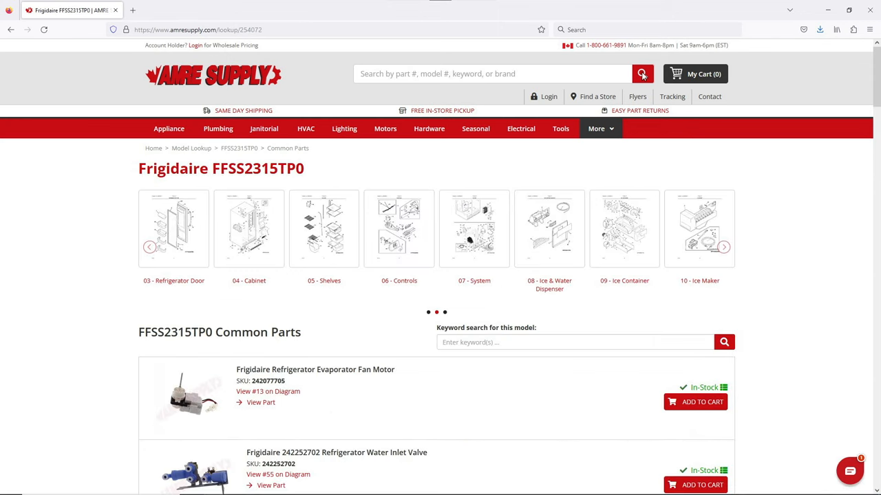
pyautogui.moveTo(625, 193)
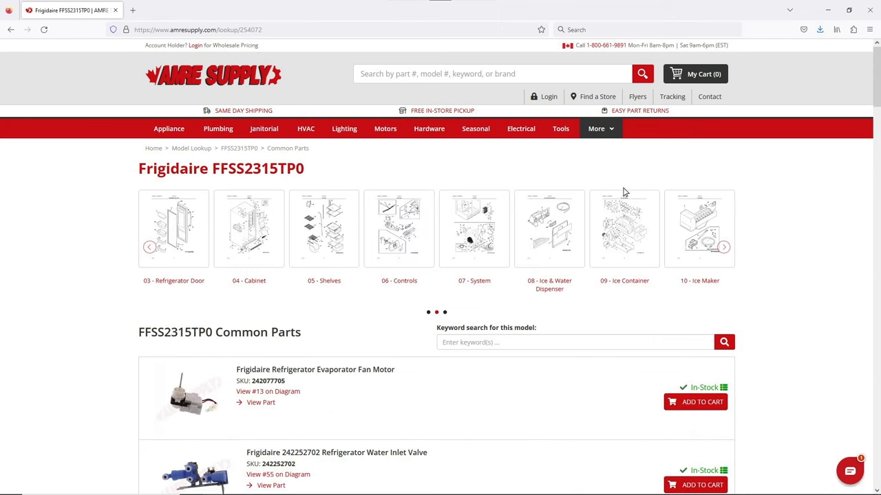
pyautogui.click(625, 228)
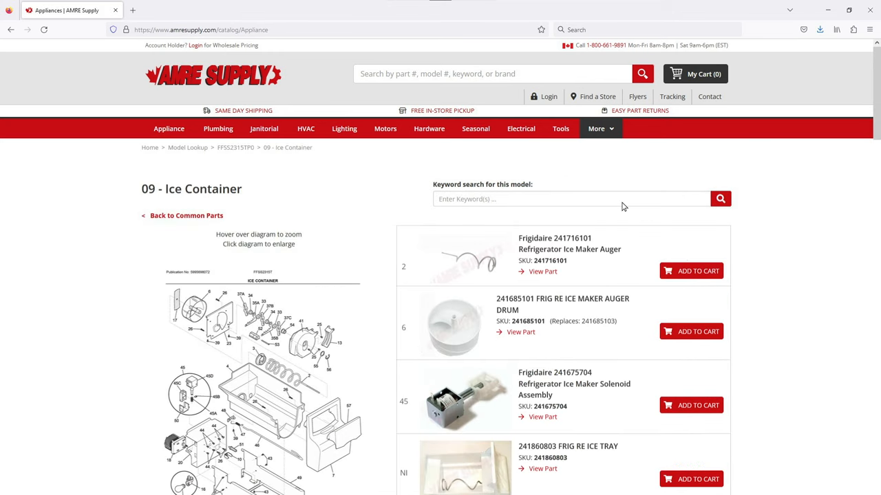